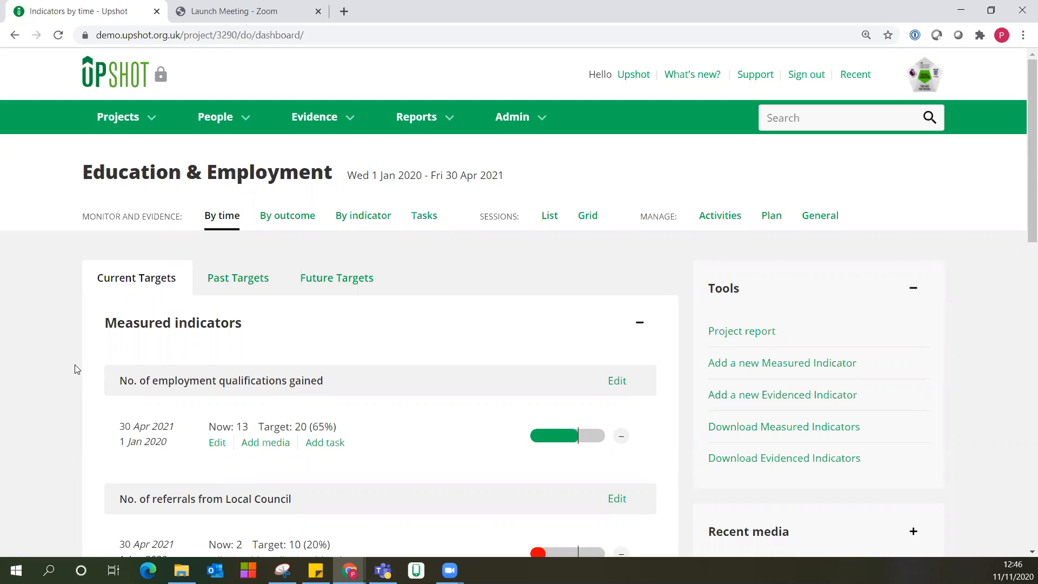
pyautogui.moveTo(547, 350)
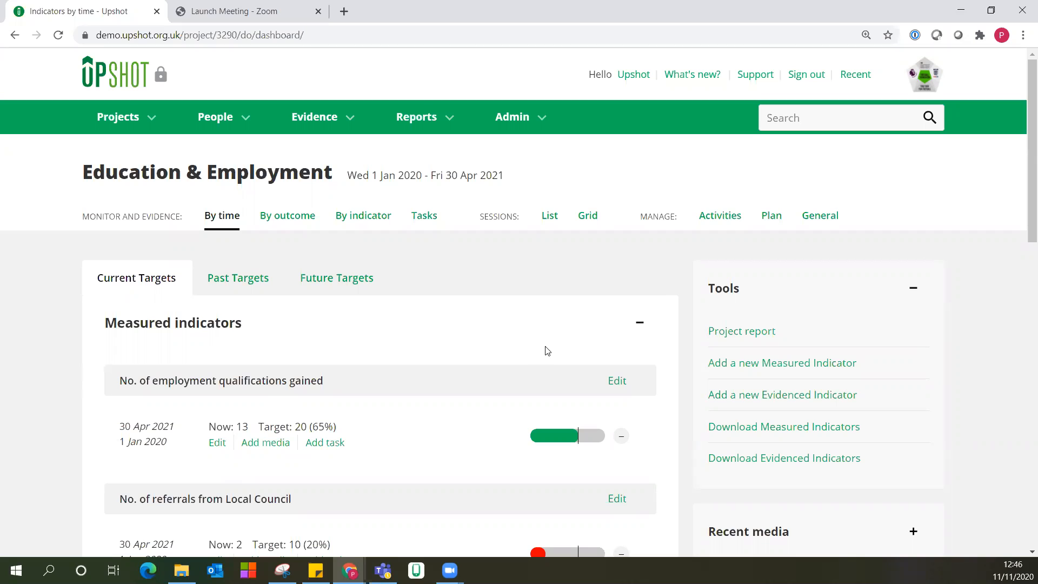
pyautogui.moveTo(566, 343)
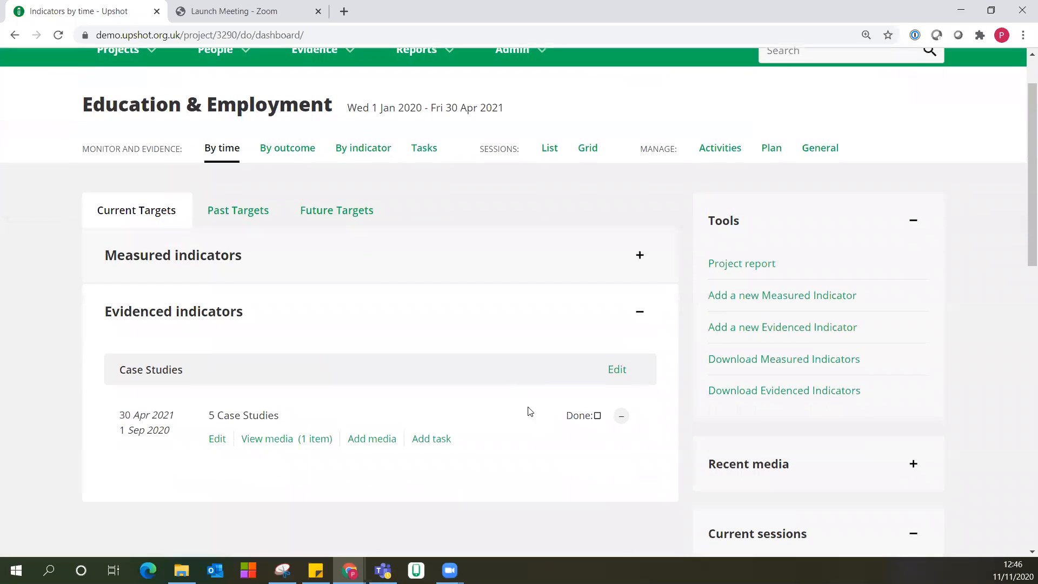
pyautogui.moveTo(541, 487)
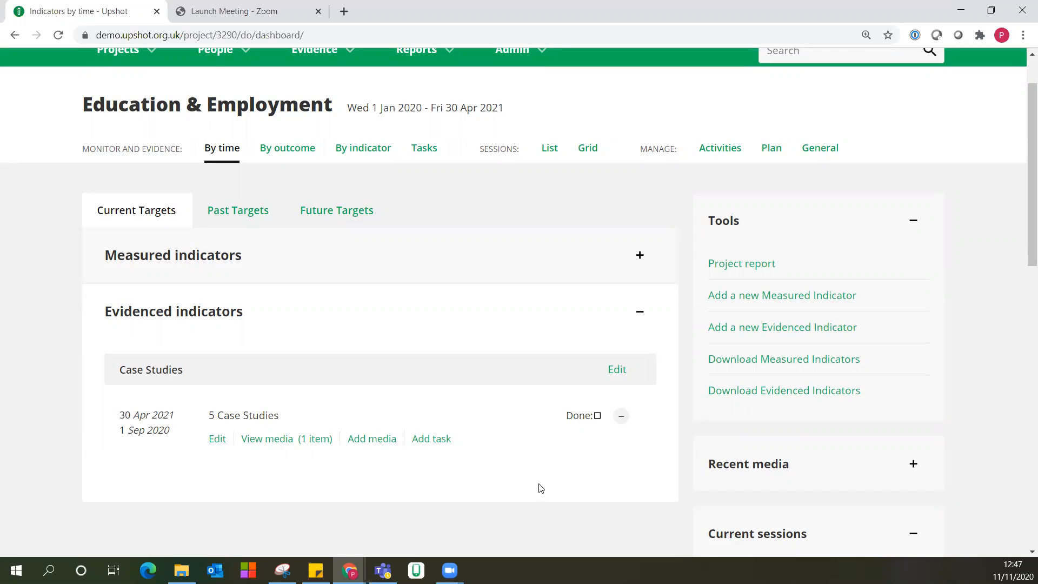
pyautogui.moveTo(541, 500)
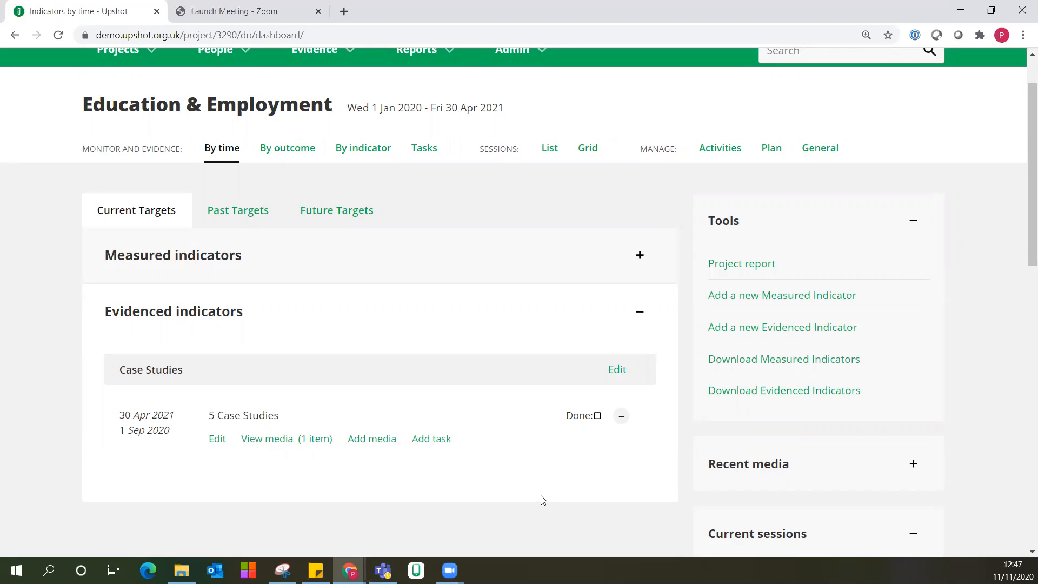
# Scroll the Education & Employment dashboard to review the measured and evidenced indicator panels.
pyautogui.scroll(3)
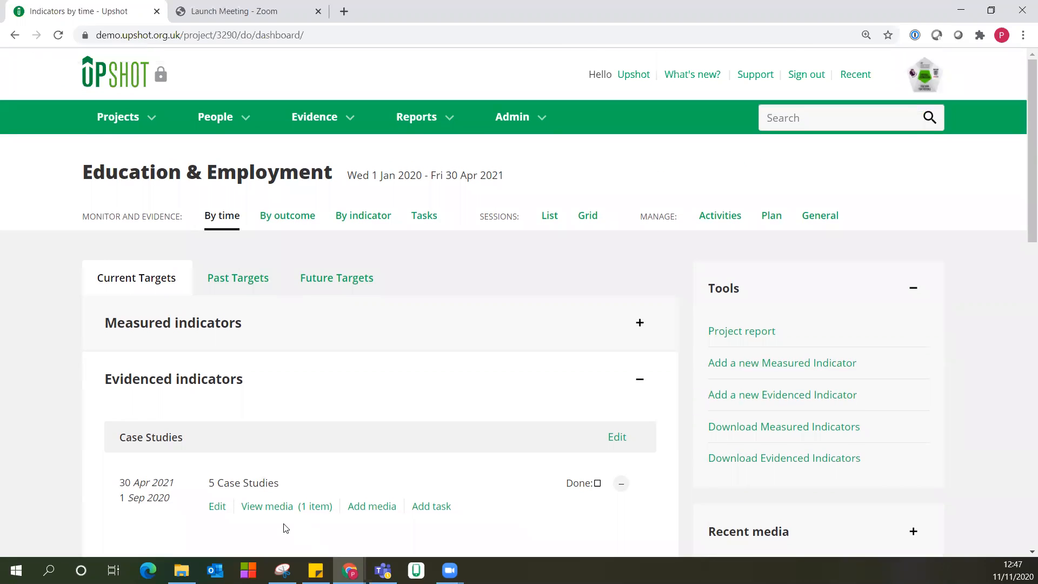
pyautogui.moveTo(294, 531)
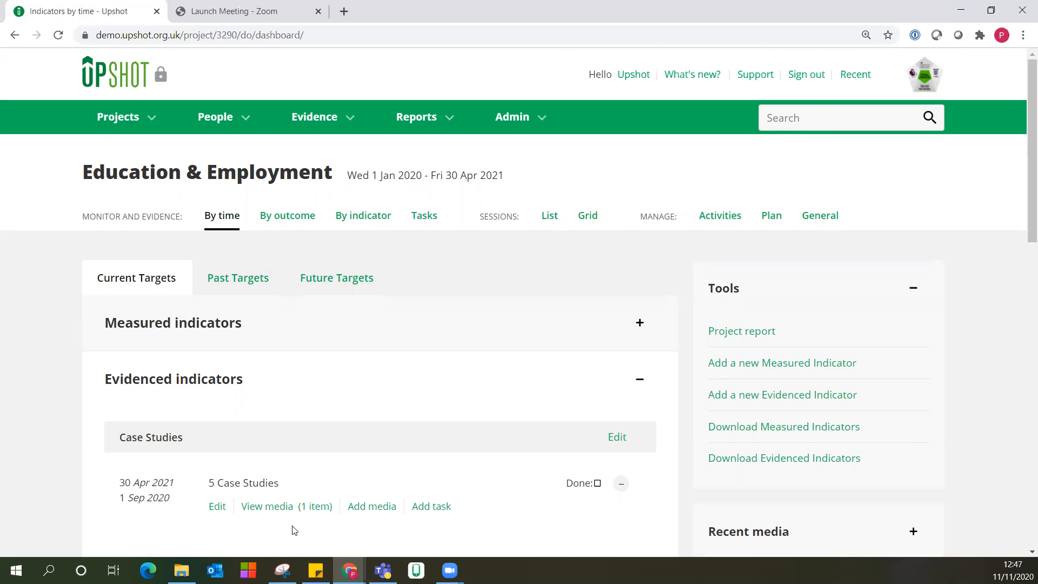
pyautogui.scroll(-3)
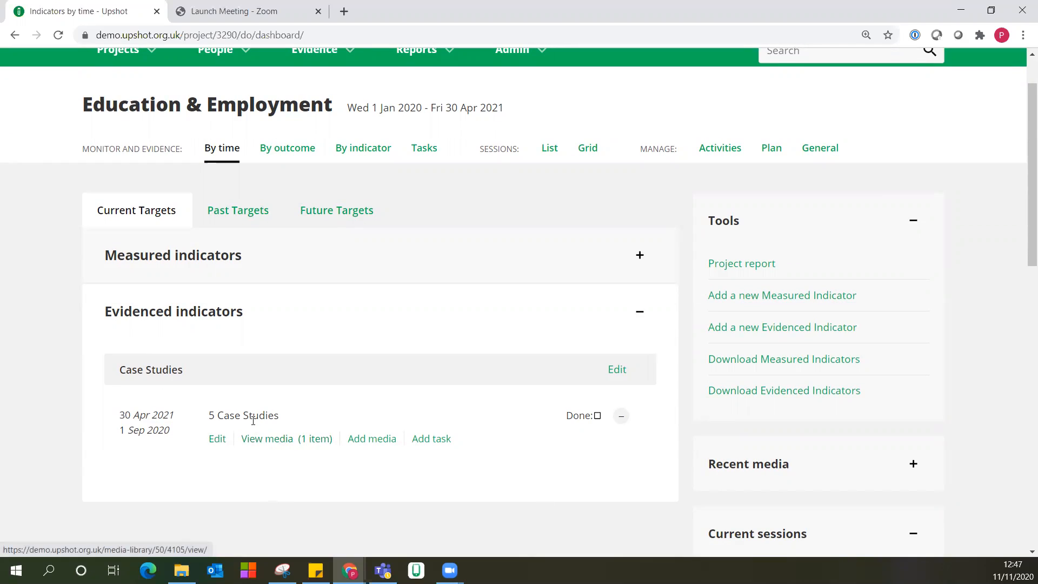
pyautogui.click(267, 438)
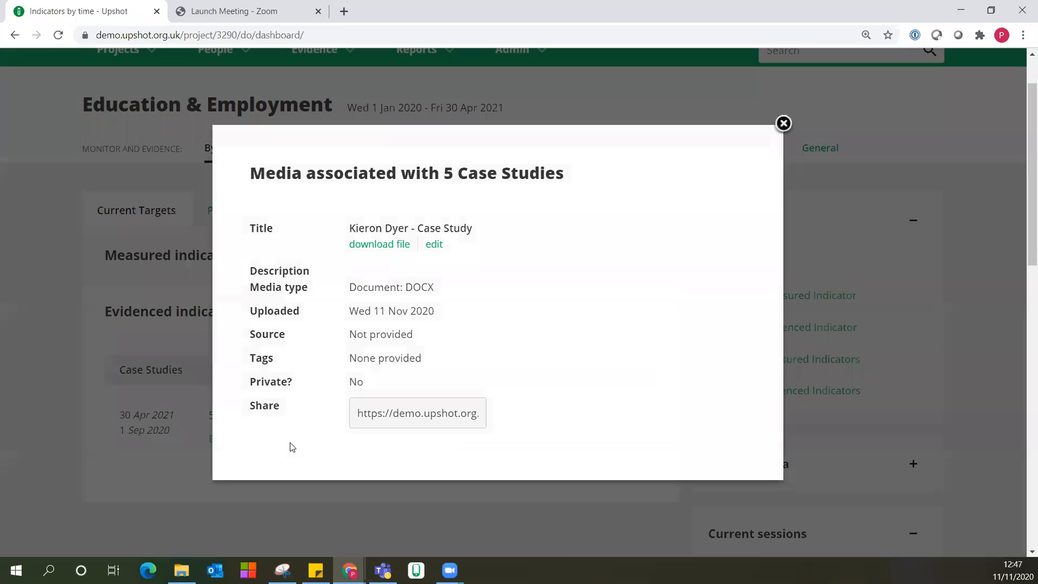
pyautogui.moveTo(783, 123)
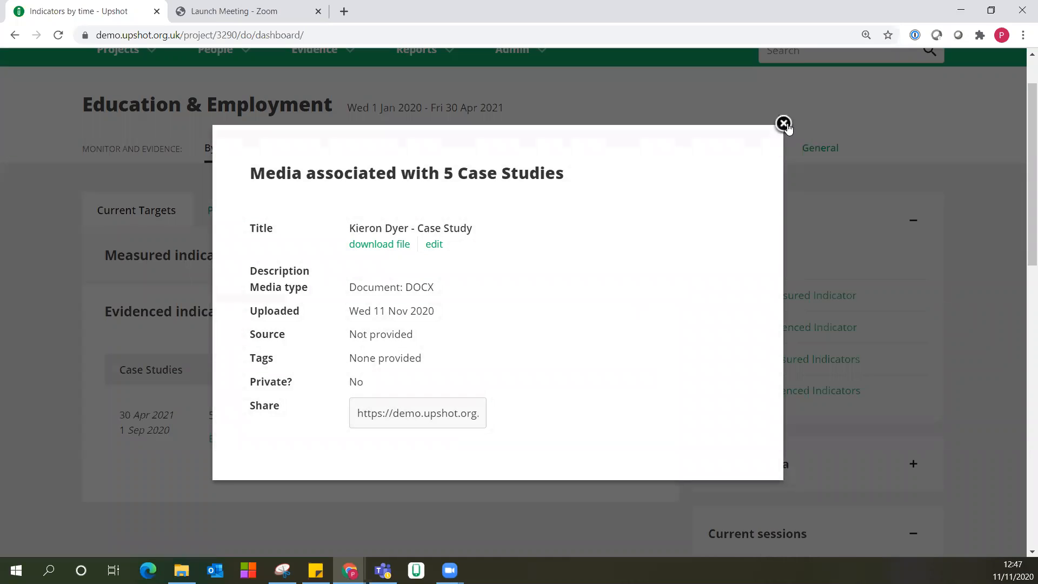
pyautogui.moveTo(371, 257)
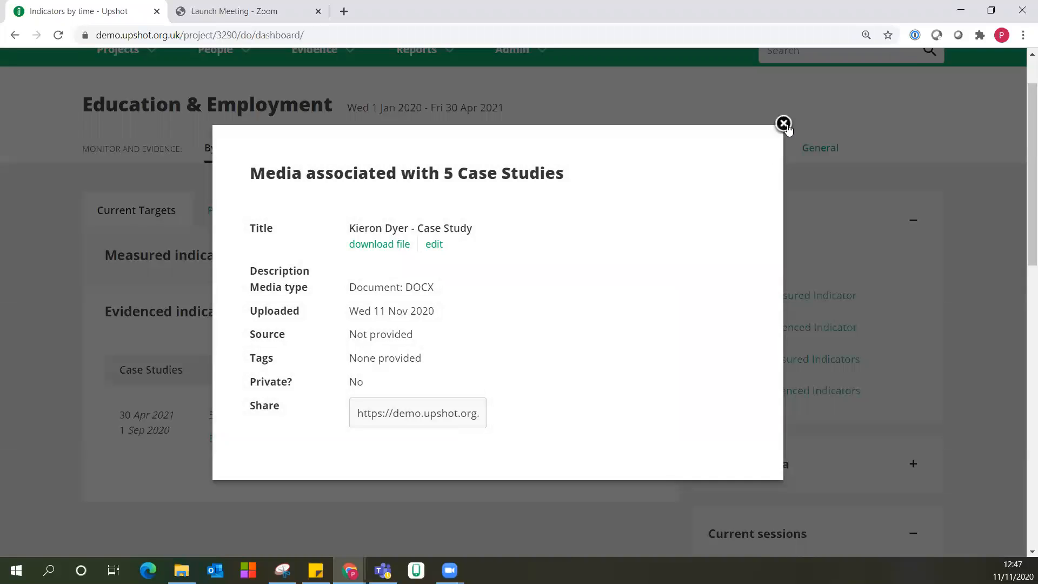
pyautogui.click(783, 123)
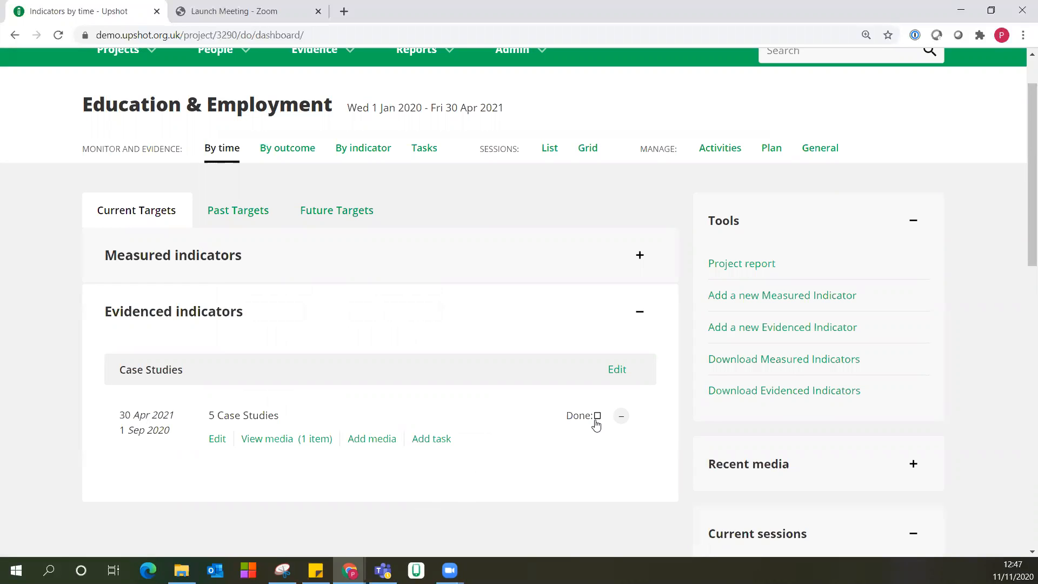
# Mark the 5 Case Studies evidenced target Done, confirming 'Yes, this is complete'.
pyautogui.click(596, 416)
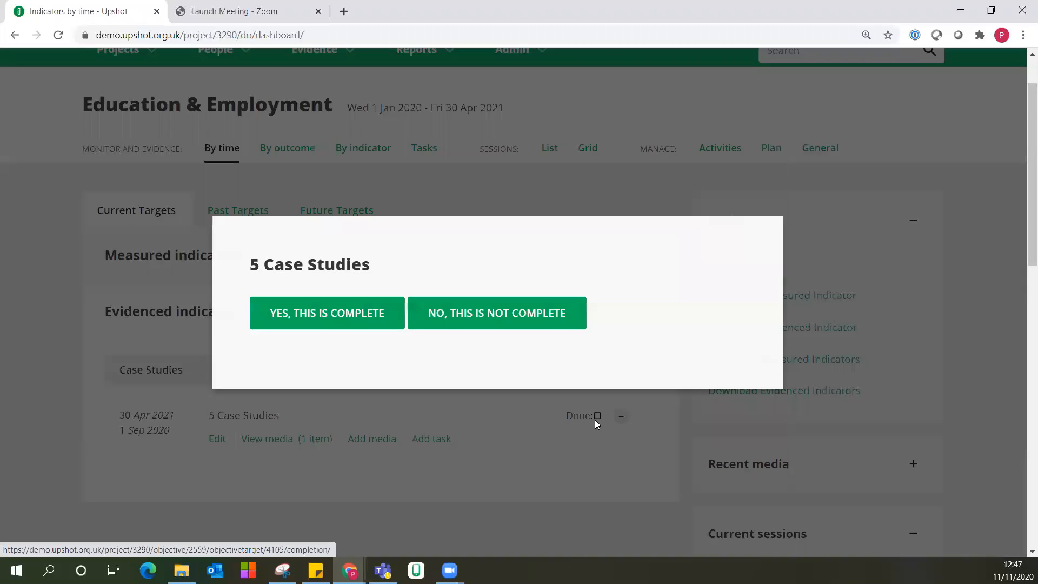
pyautogui.click(326, 313)
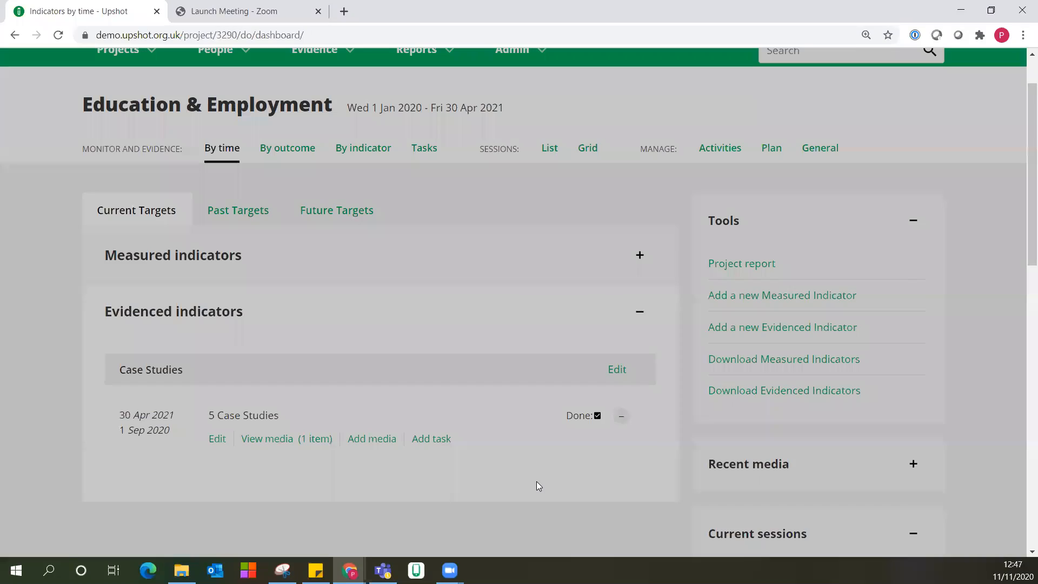
pyautogui.scroll(3)
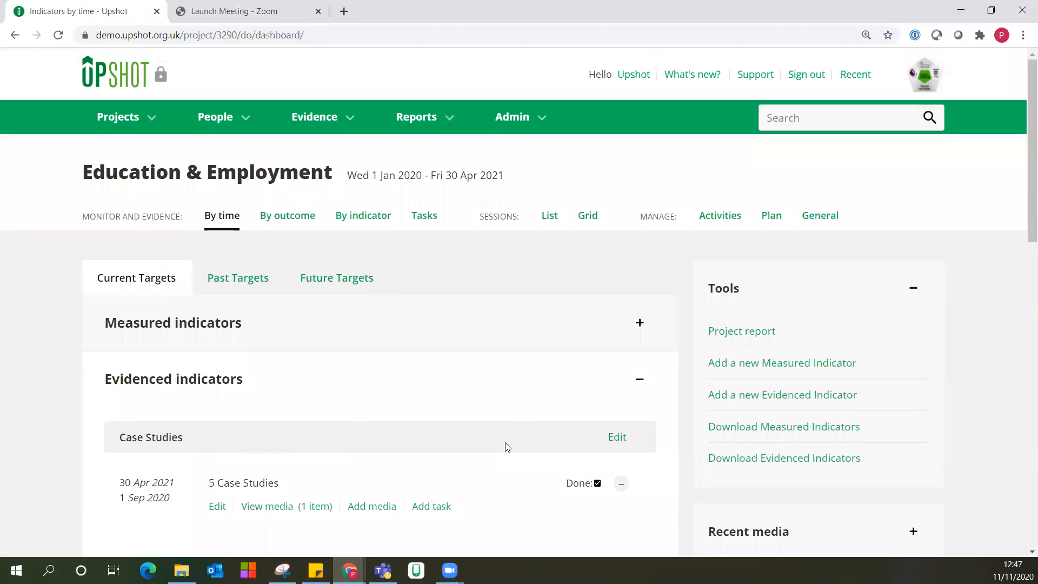
pyautogui.moveTo(492, 429)
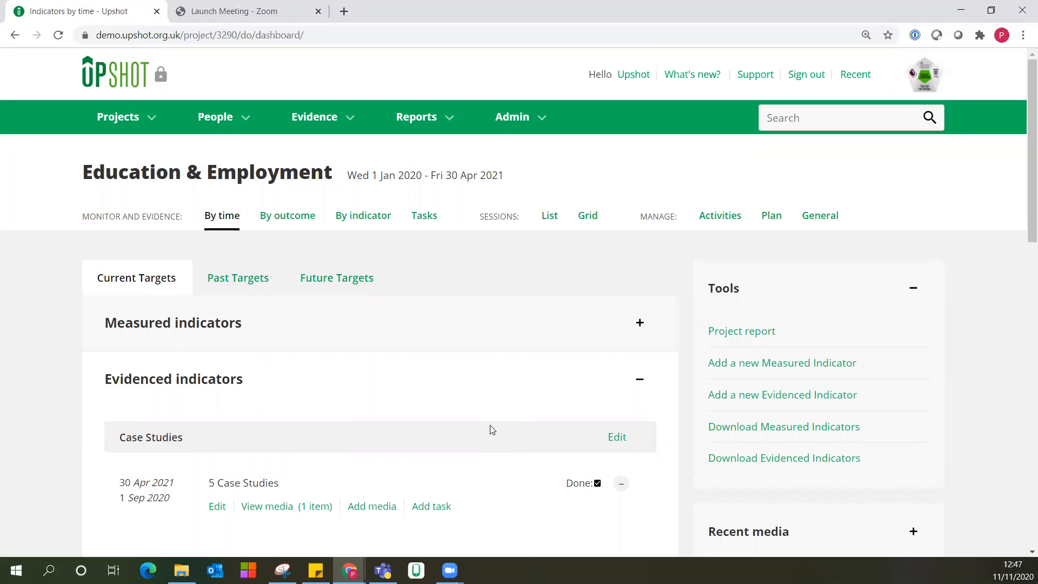
pyautogui.moveTo(526, 432)
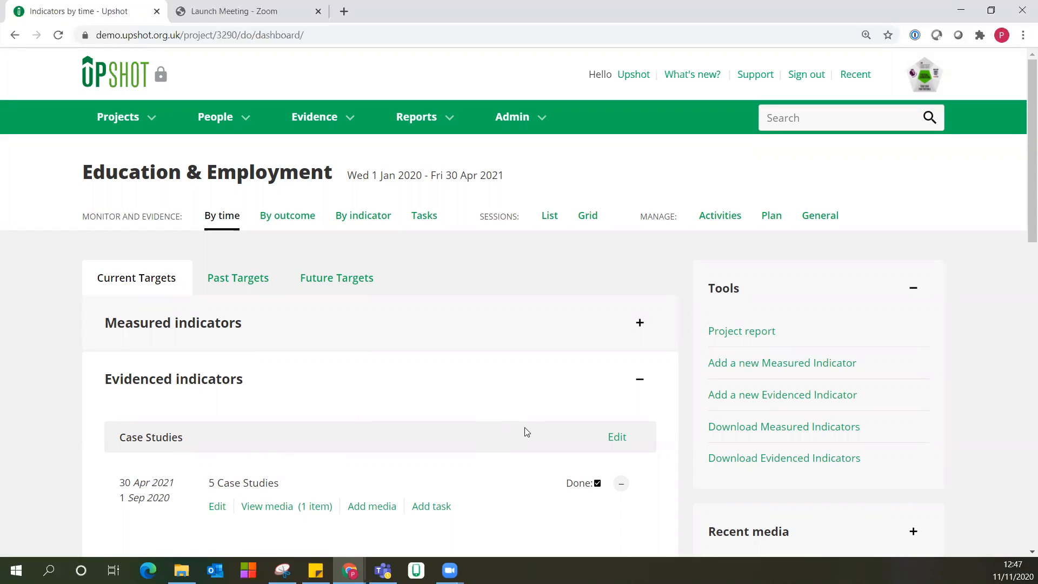
pyautogui.moveTo(512, 437)
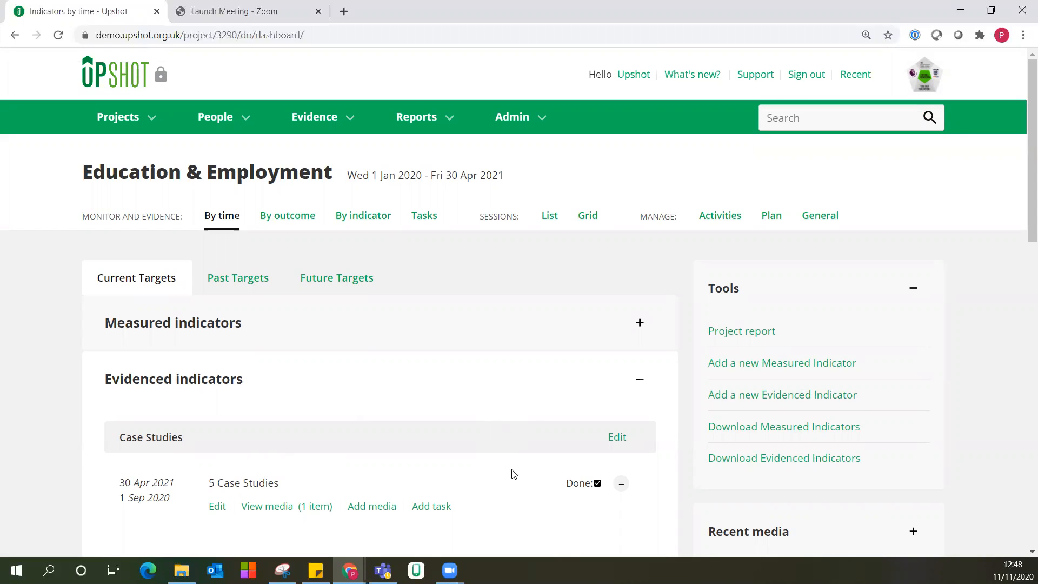
pyautogui.moveTo(537, 460)
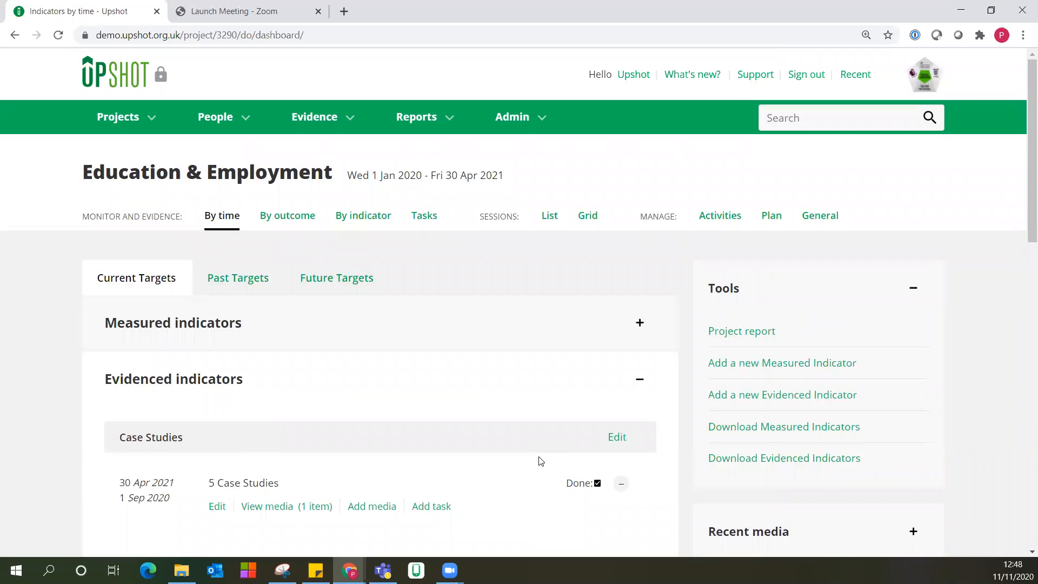
pyautogui.moveTo(521, 465)
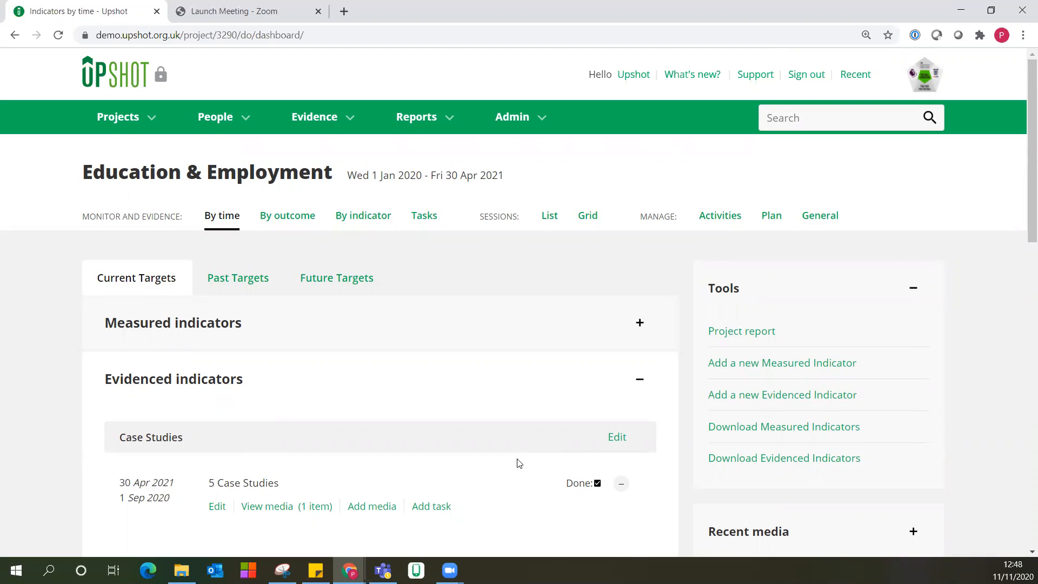
pyautogui.scroll(-3)
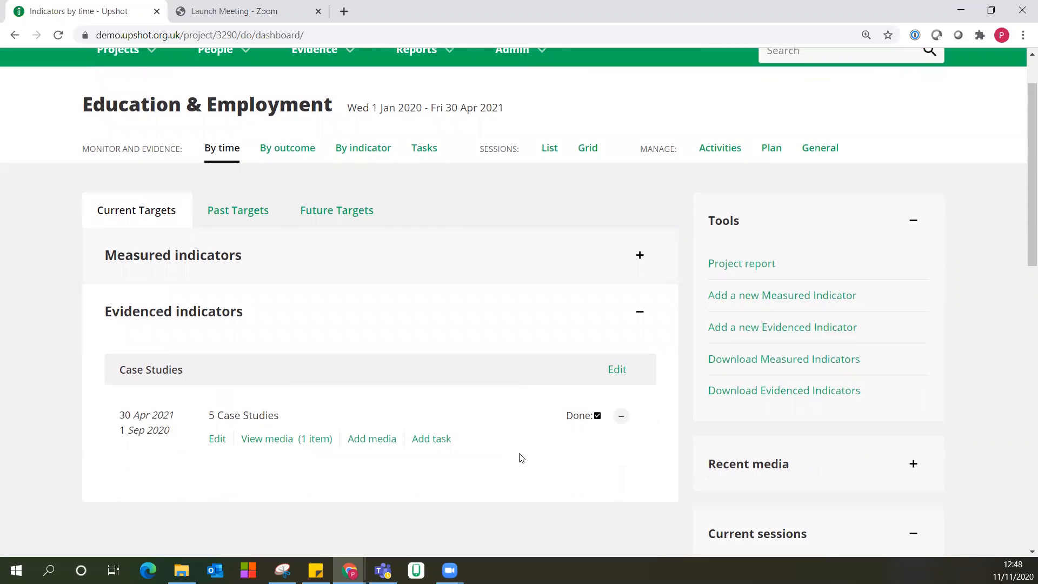
pyautogui.moveTo(475, 484)
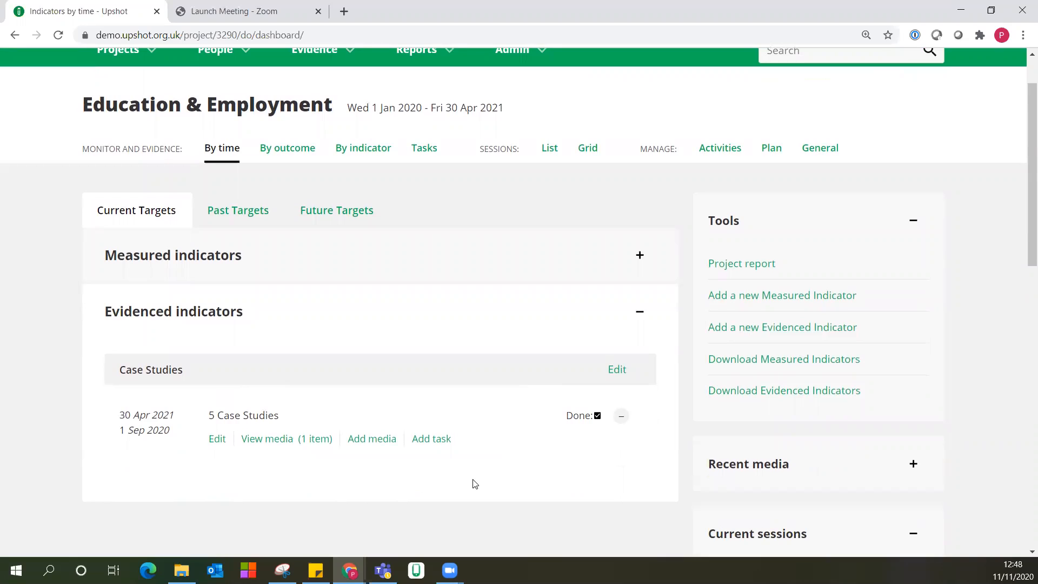